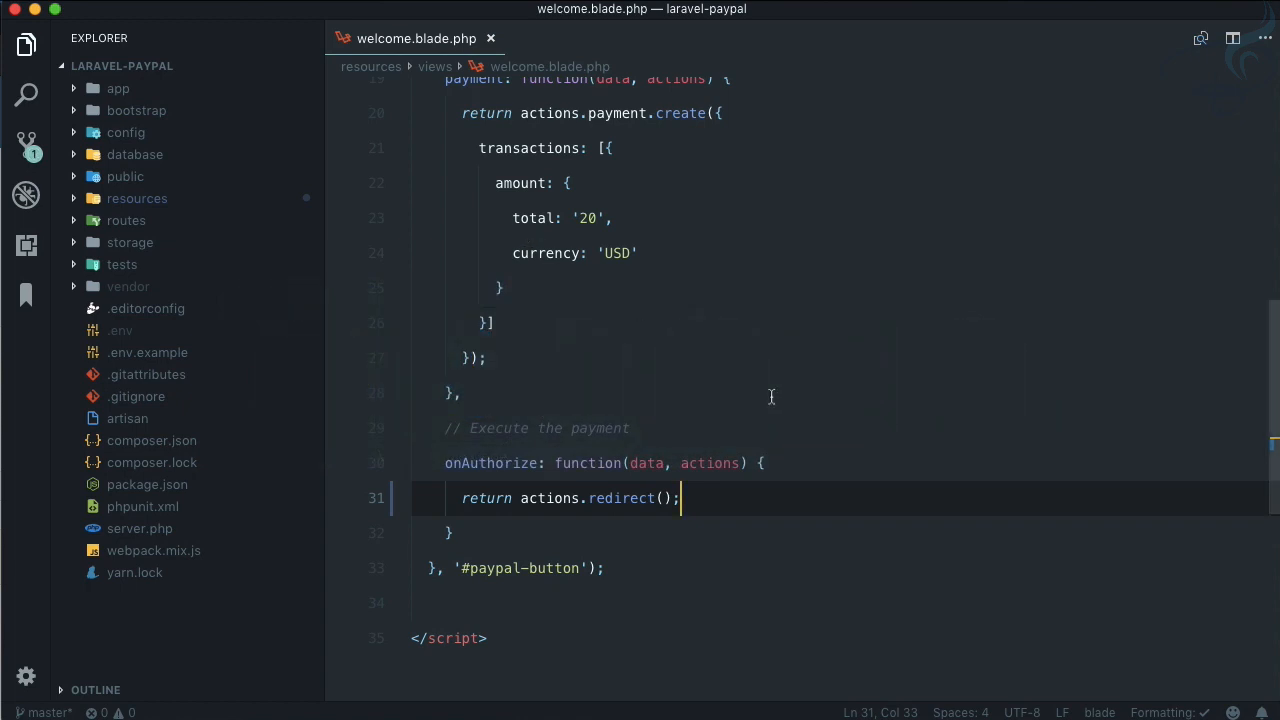
type("redirect_urls")
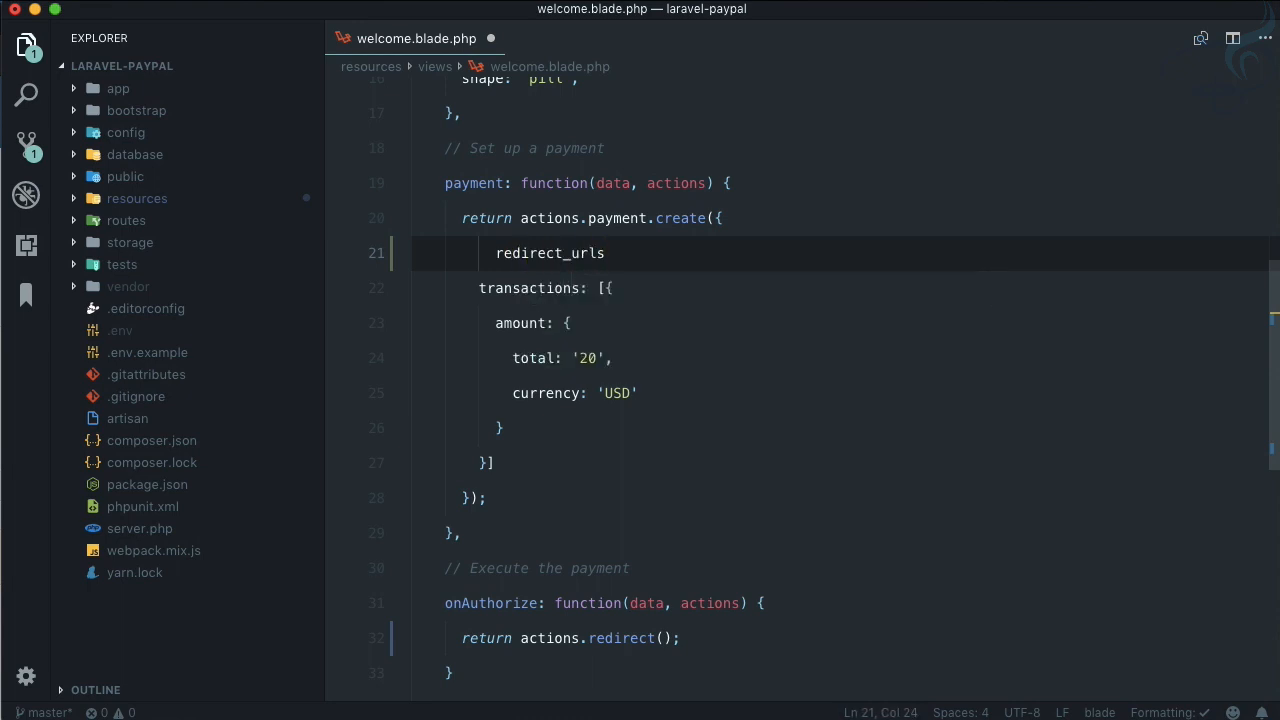
type("return_url:'http://localho")
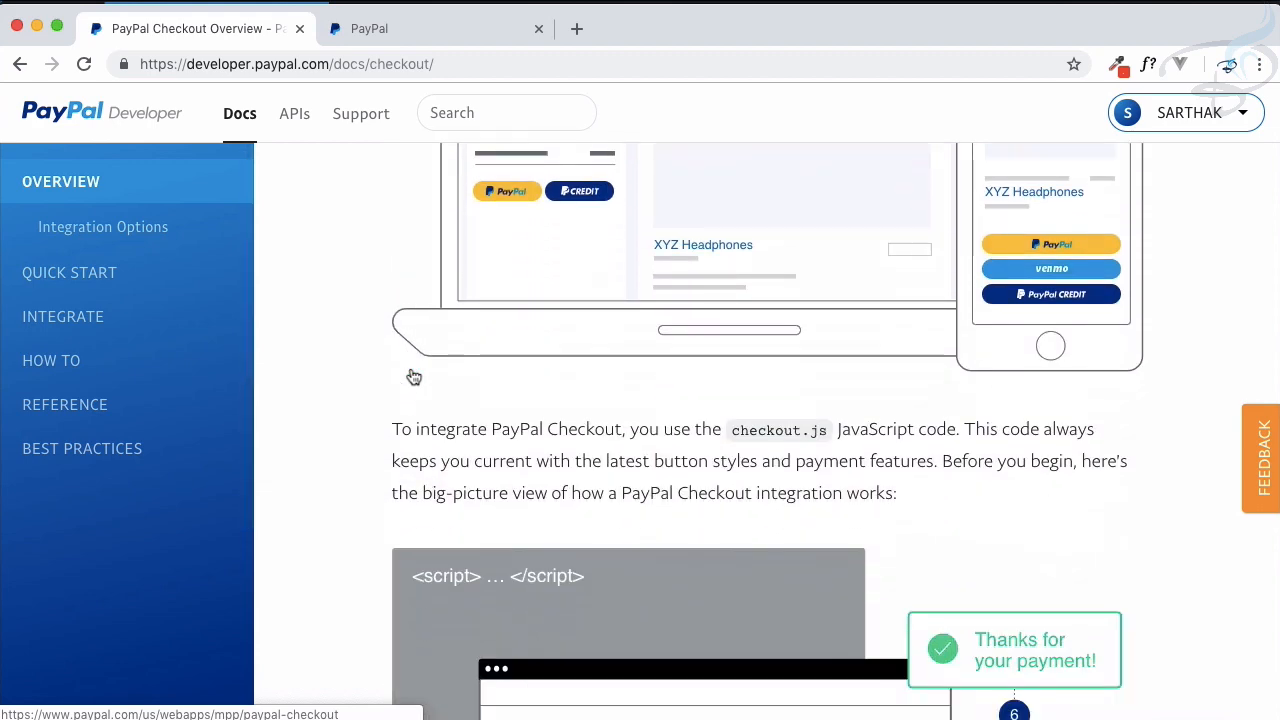
scroll("down", 3)
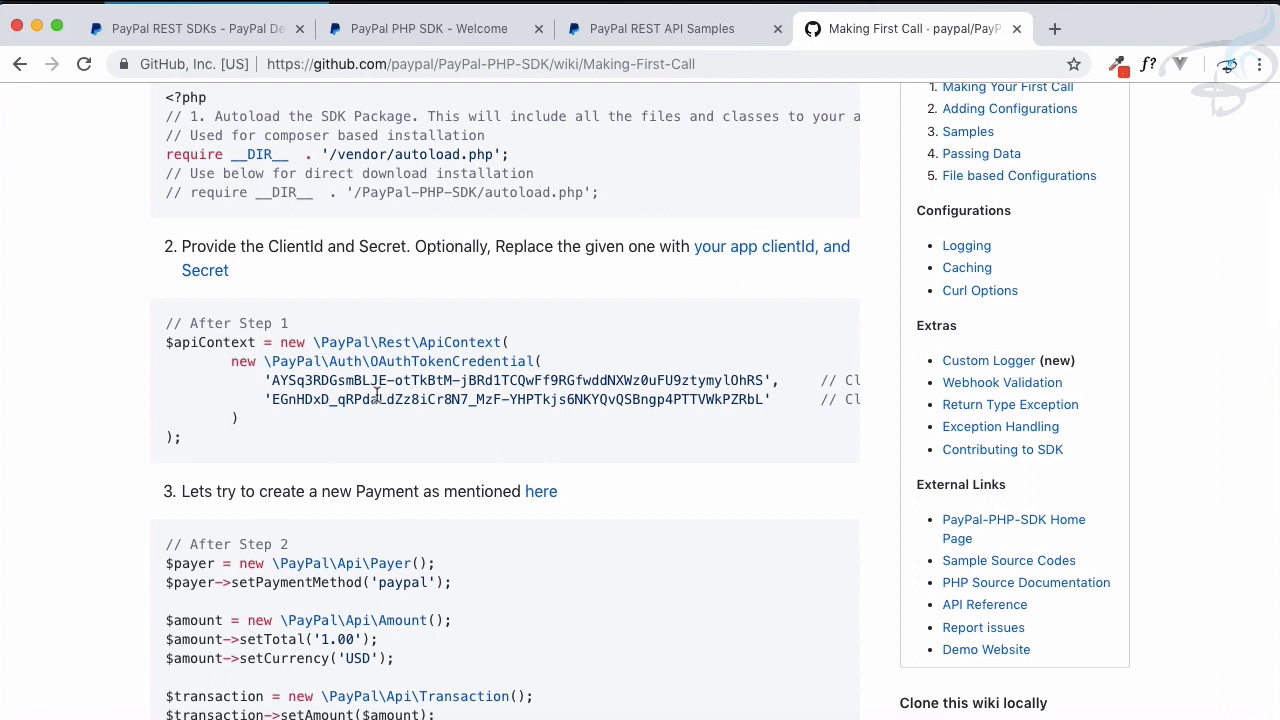
Step: Switch to the 'Making First Call' wiki tab showing the ApiContext ClientId and Secret code
left_click(190, 28)
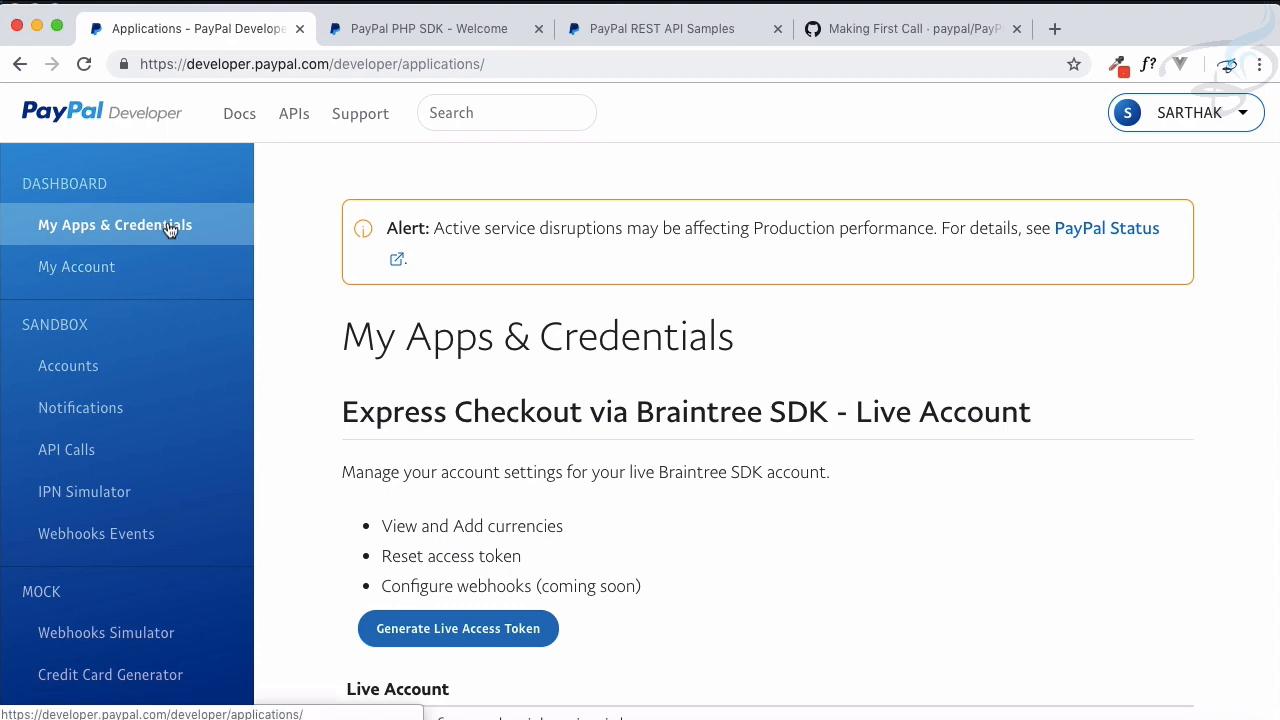